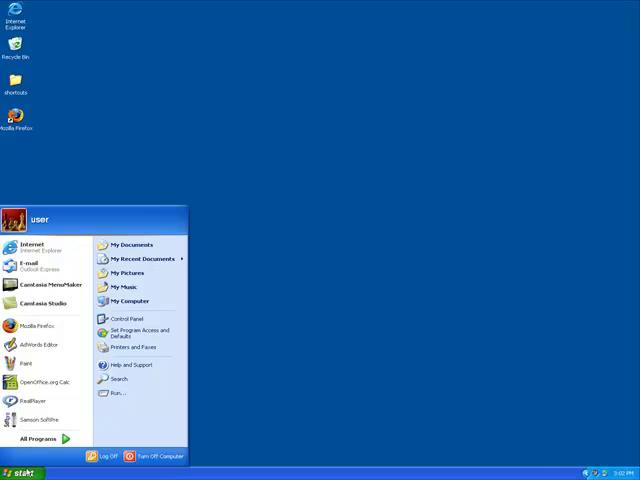
Step: Open the Total Phase (D:) CD from My Computer
click(125, 300)
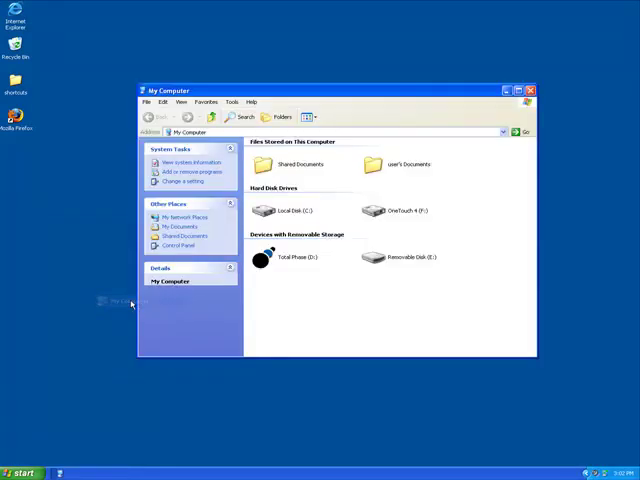
click(290, 260)
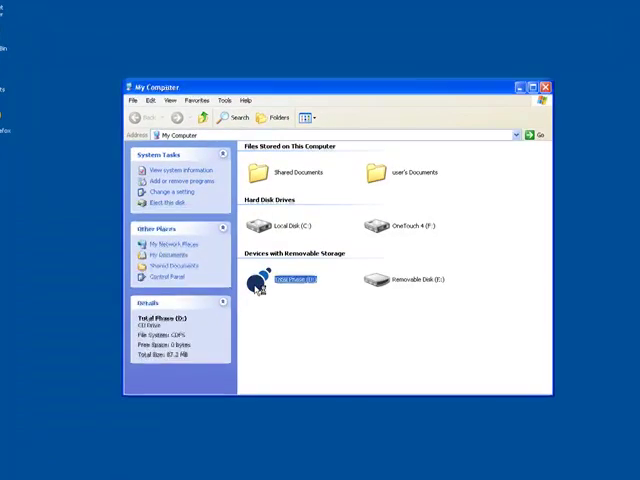
double_click(285, 278)
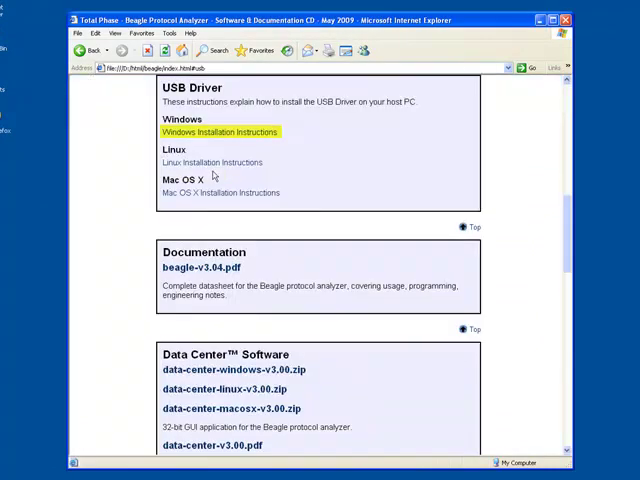
Step: Run the TotalPhaseUSB-v2.01.exe installer from the Windows instructions and accept its license
click(218, 131)
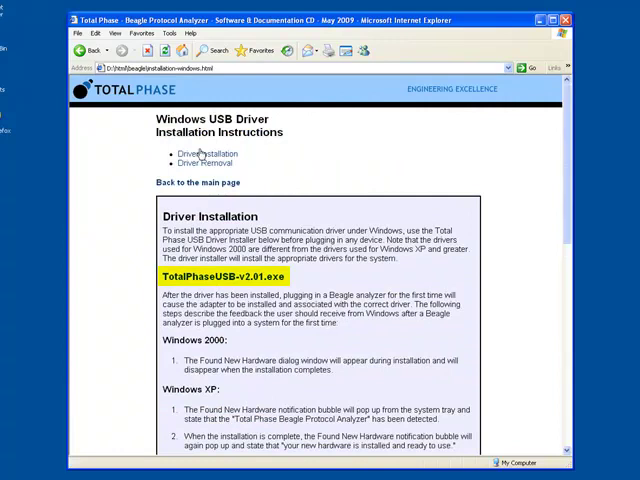
click(220, 276)
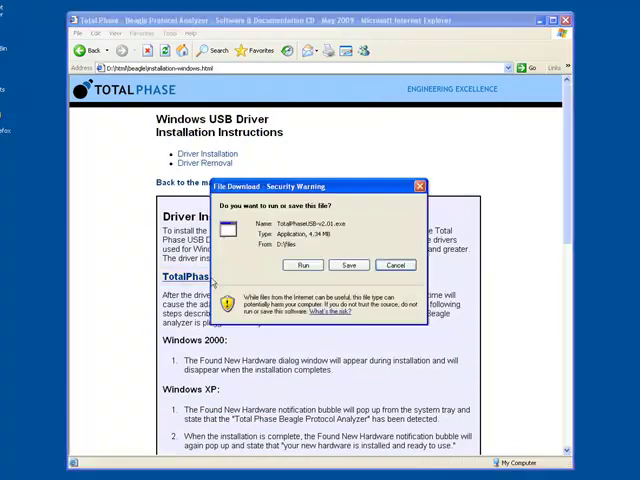
click(395, 265)
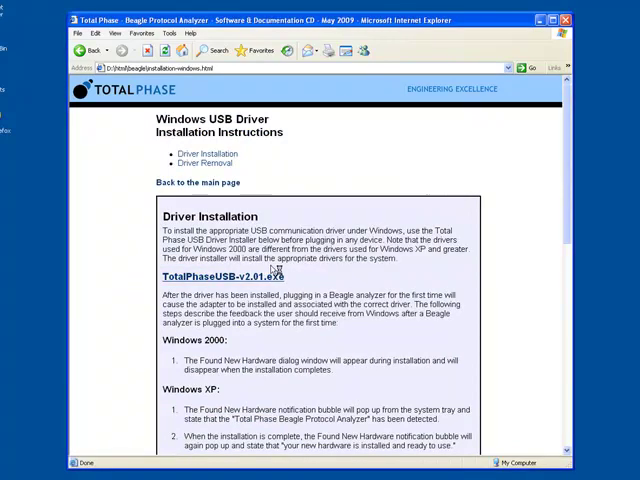
click(219, 276)
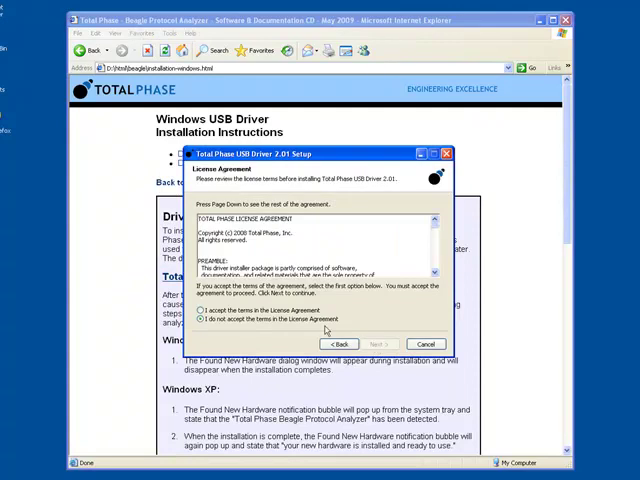
click(378, 343)
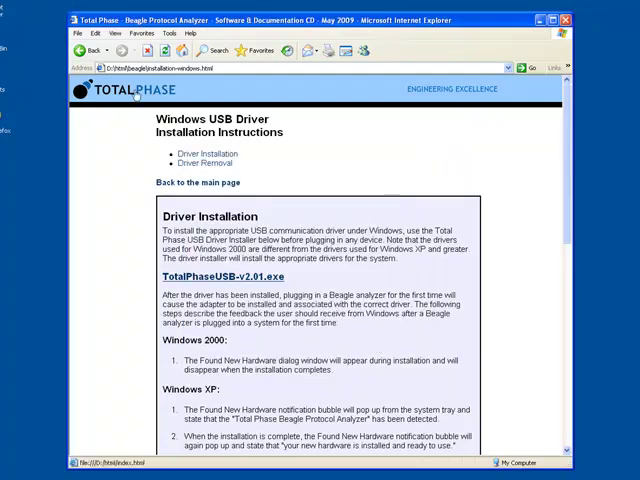
Step: Return to the main CD page and download data-center-windows-v3.00.zip
click(197, 182)
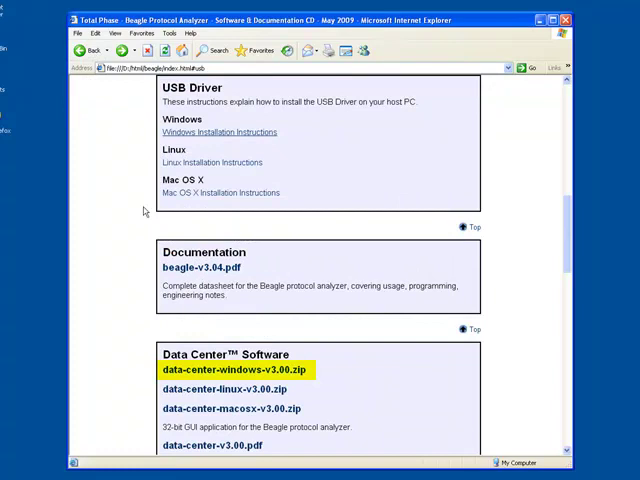
click(232, 370)
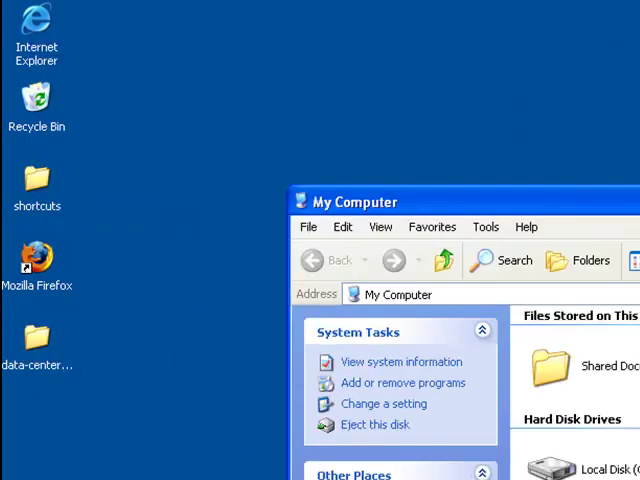
Step: Open the extracted data-center folder on the desktop
double_click(37, 350)
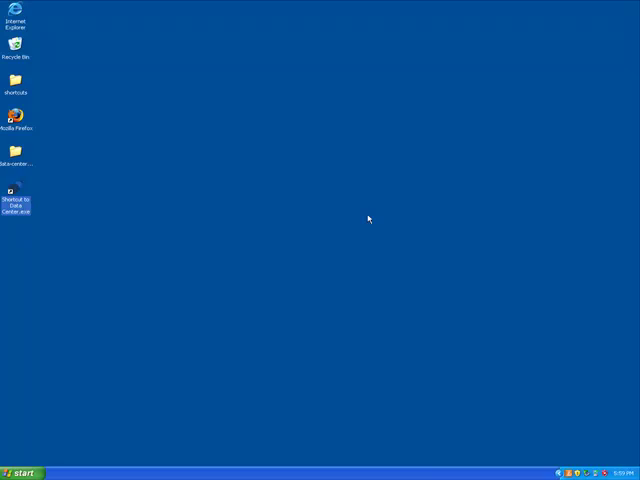
Step: Launch Data Center from the desktop shortcut and scroll through the captured USB records
double_click(16, 194)
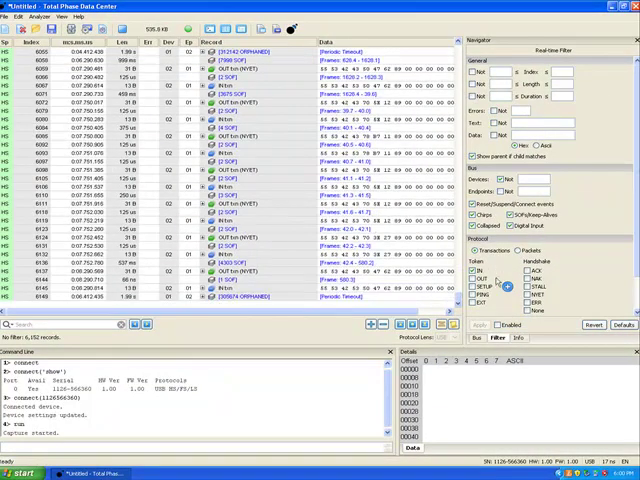
scroll(down, 3)
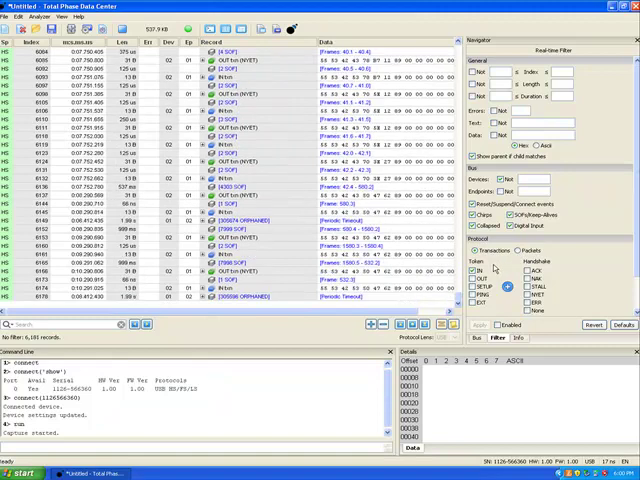